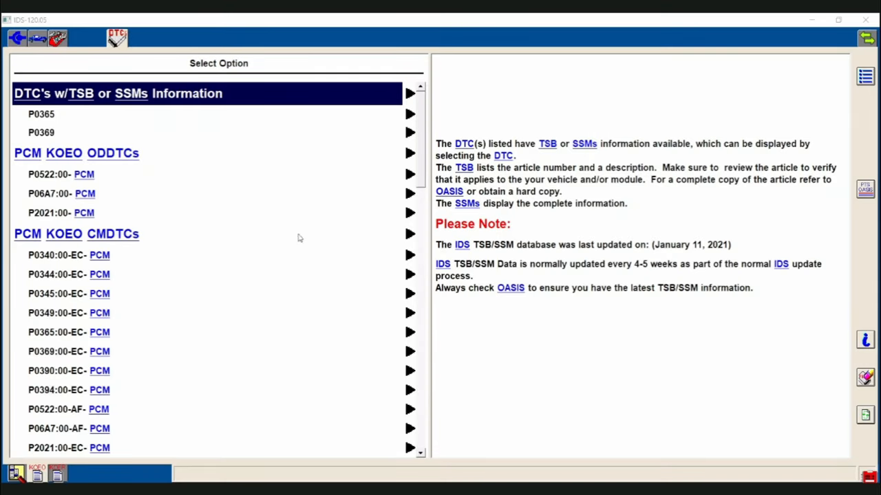
- Select P0365 Camshaft Position Sensor B Circuit (Bank 1) to show its pending EC status
{"action": "left_click", "coordinate": [60, 173]}
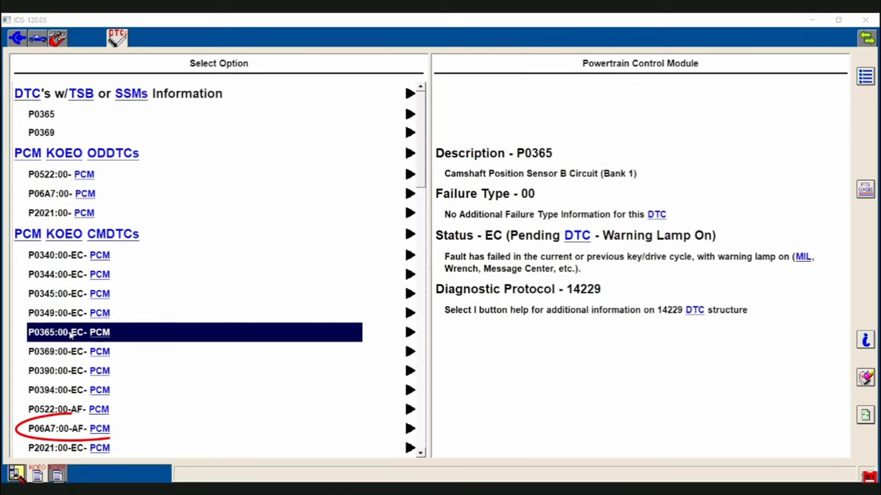
- Review P0369 and P0522, then select P06A7 Sensor Reference Voltage B with current AF status
{"action": "left_click", "coordinate": [69, 352]}
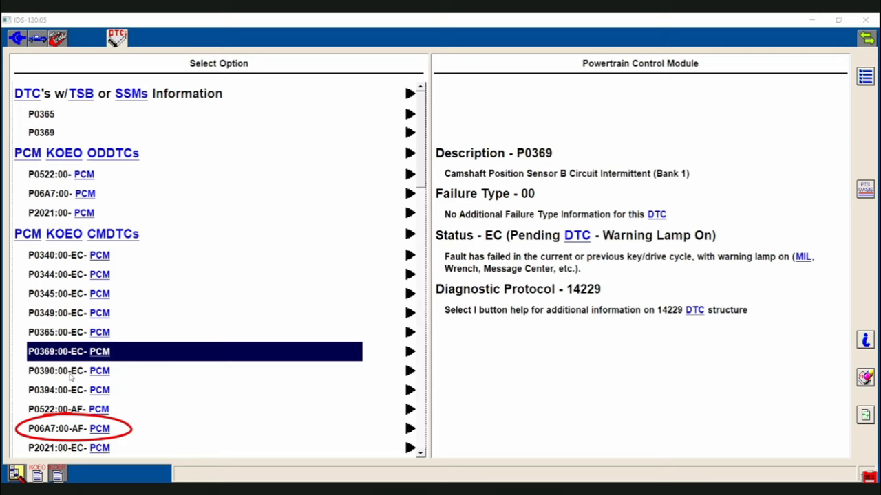
{"action": "left_click", "coordinate": [69, 391]}
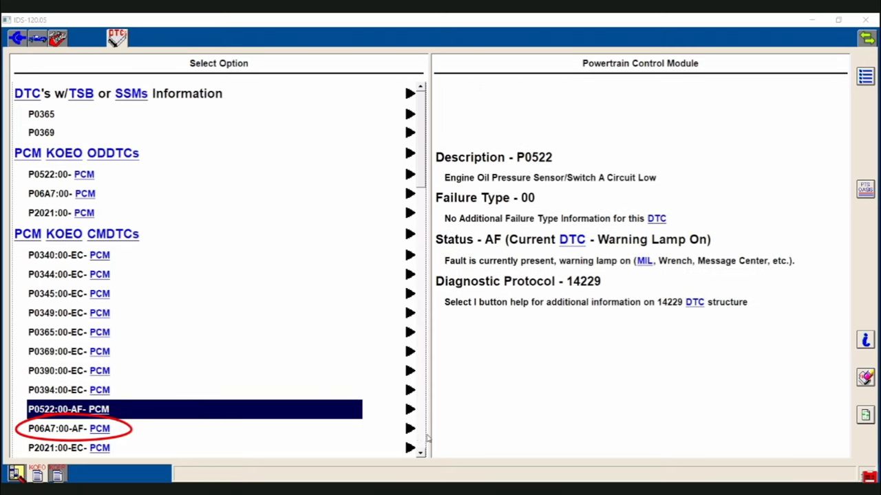
{"action": "scroll", "scroll_direction": "down", "scroll_amount": 3}
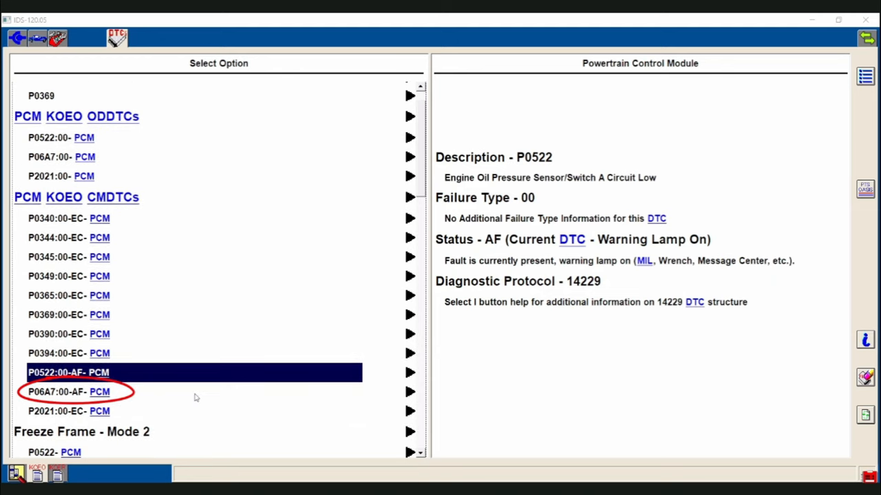
{"action": "left_click", "coordinate": [69, 391]}
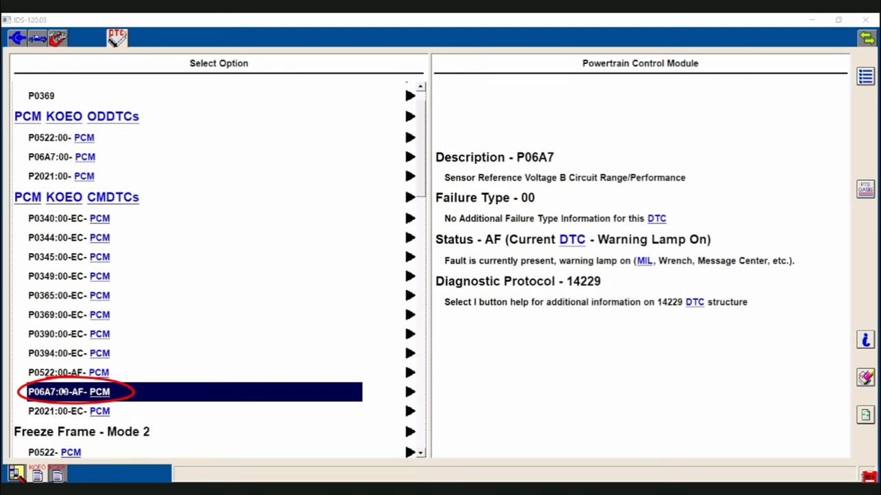